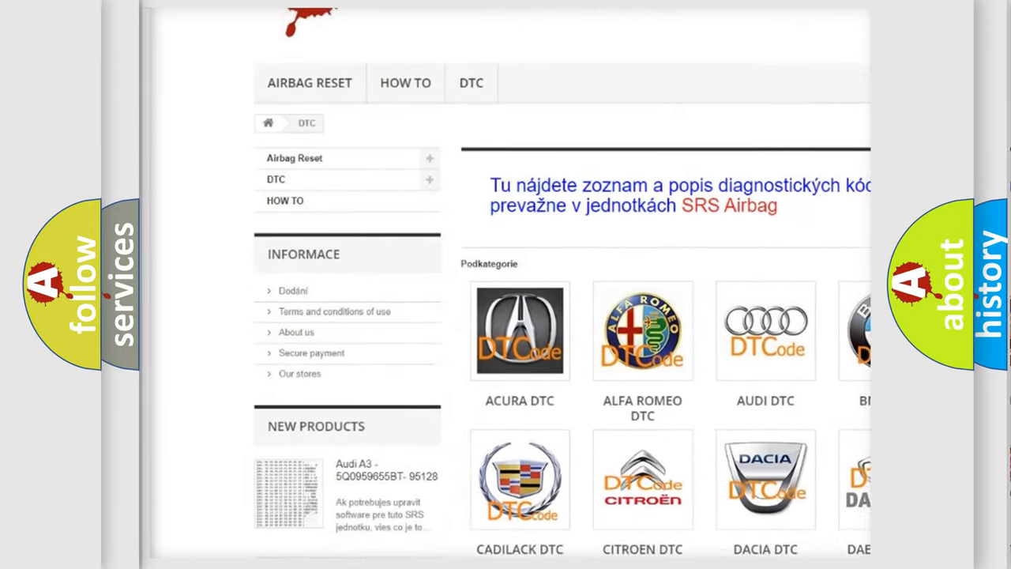
scroll(down, 3)
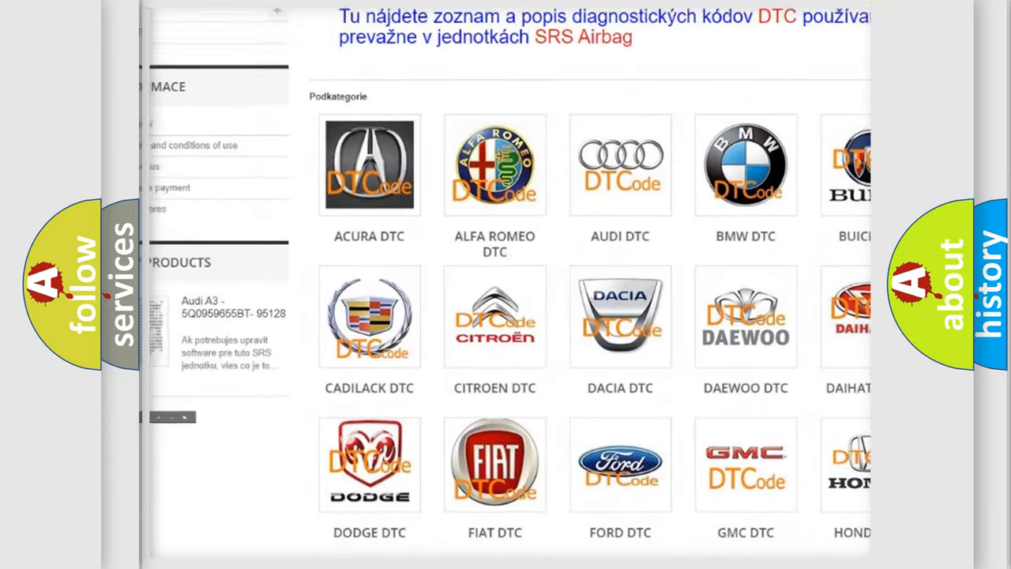